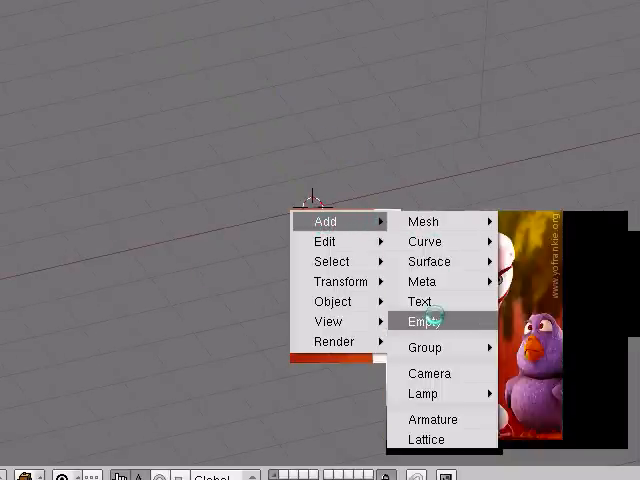
# Add an Empty object at the 3D cursor via Add > Empty.
pyautogui.click(424, 320)
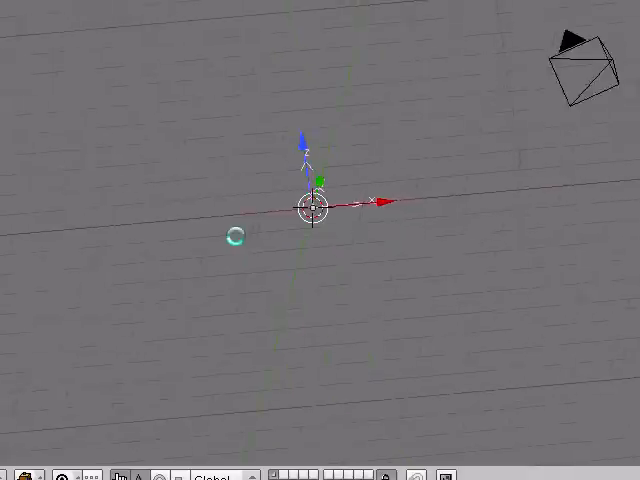
pyautogui.click(82, 352)
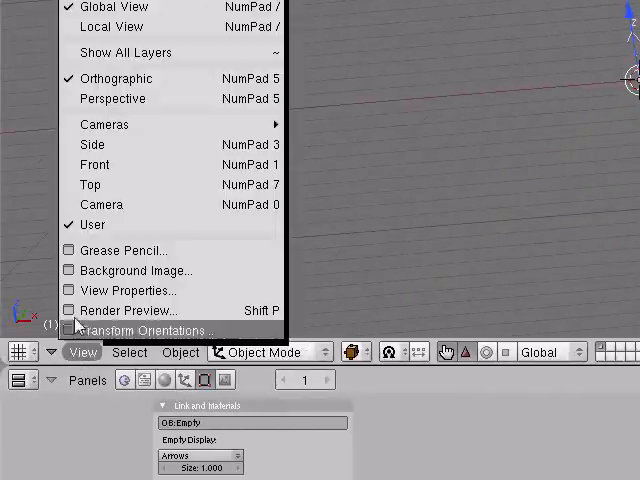